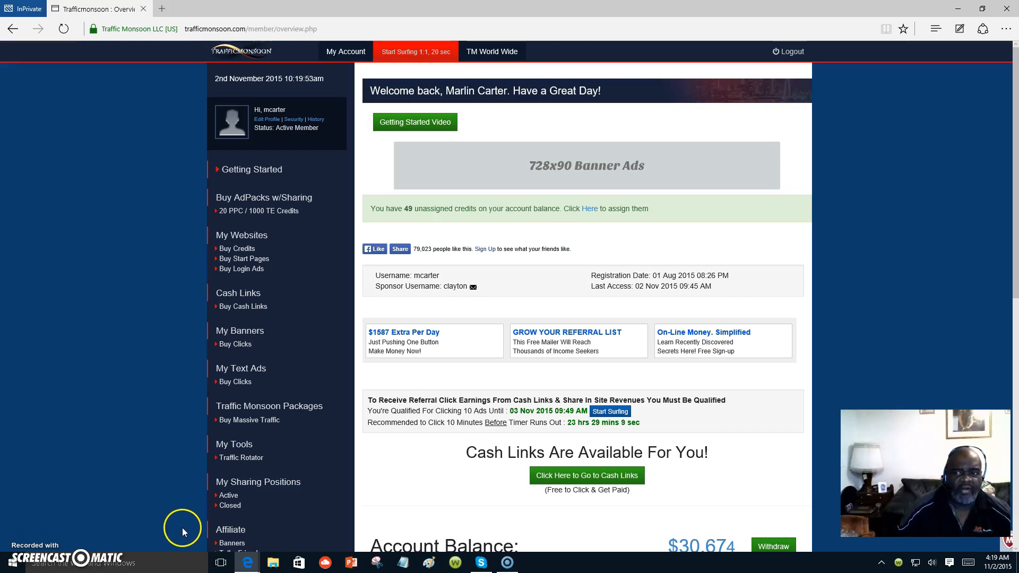
{"action": "mouse_move", "coordinate": [448, 522]}
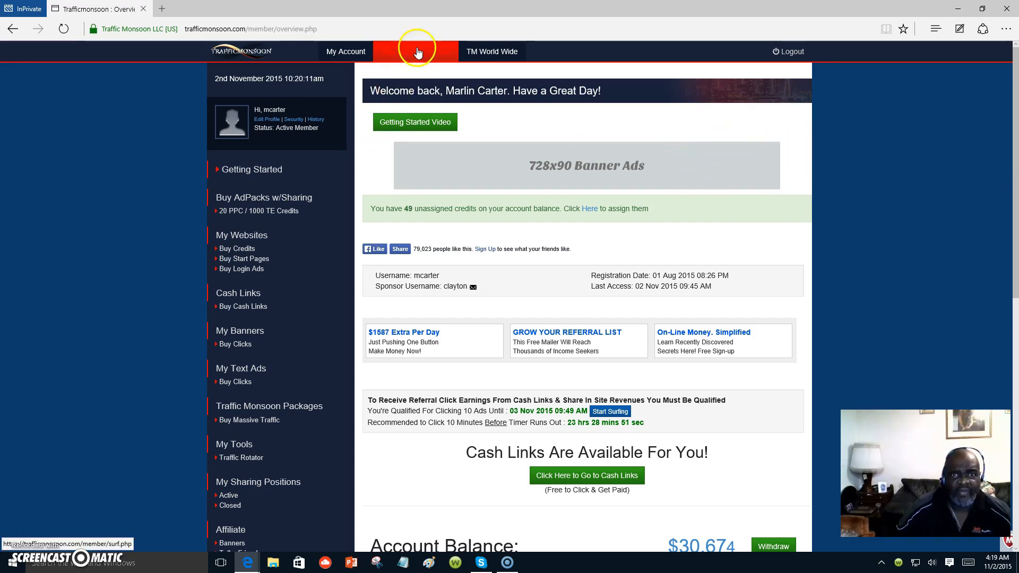
Surf the gptplanet ad through its countdown and pass the image captcha so the click is credited
{"action": "left_click", "coordinate": [416, 51]}
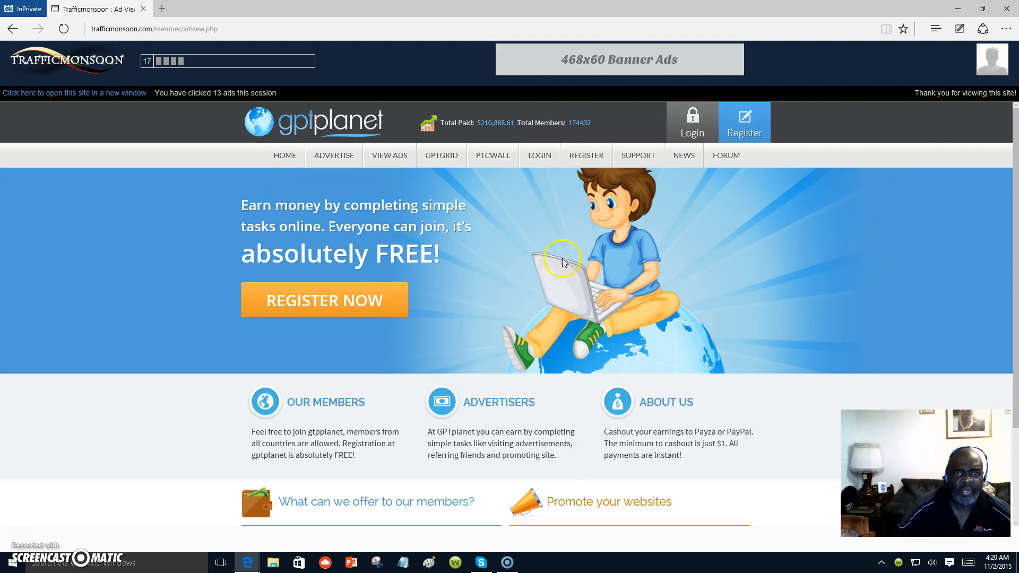
{"action": "mouse_move", "coordinate": [679, 309]}
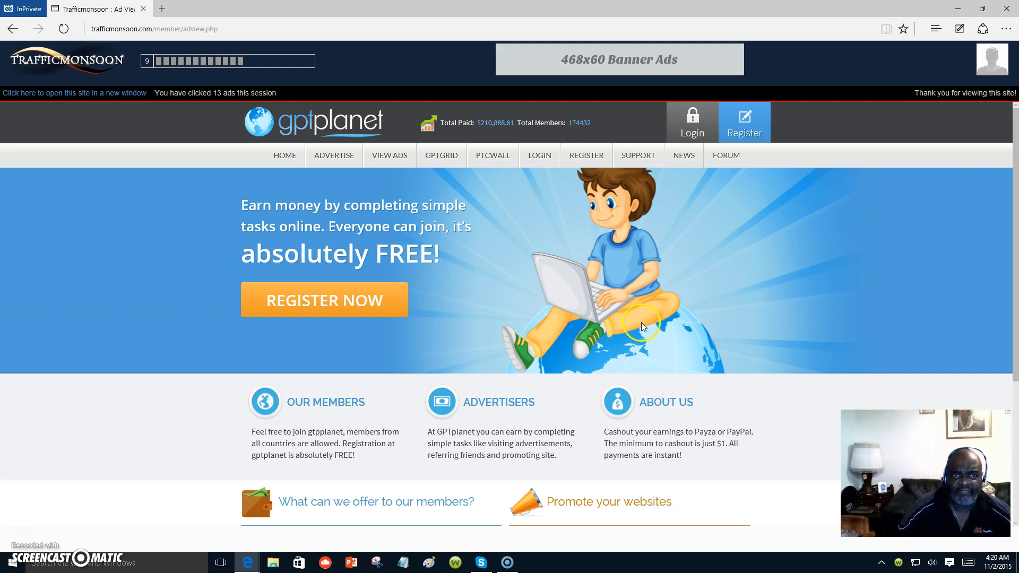
{"action": "mouse_move", "coordinate": [735, 323]}
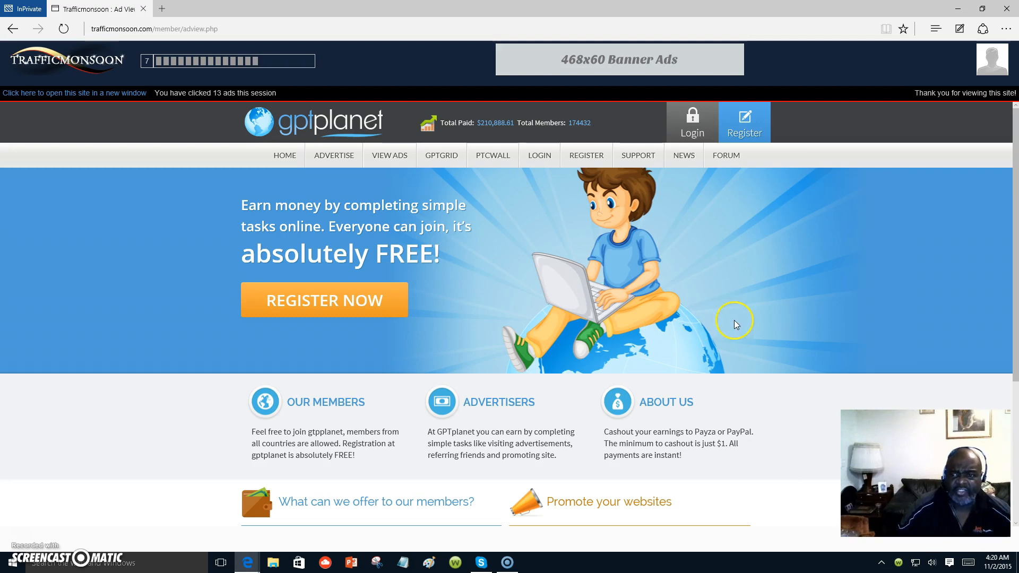
{"action": "mouse_move", "coordinate": [655, 352]}
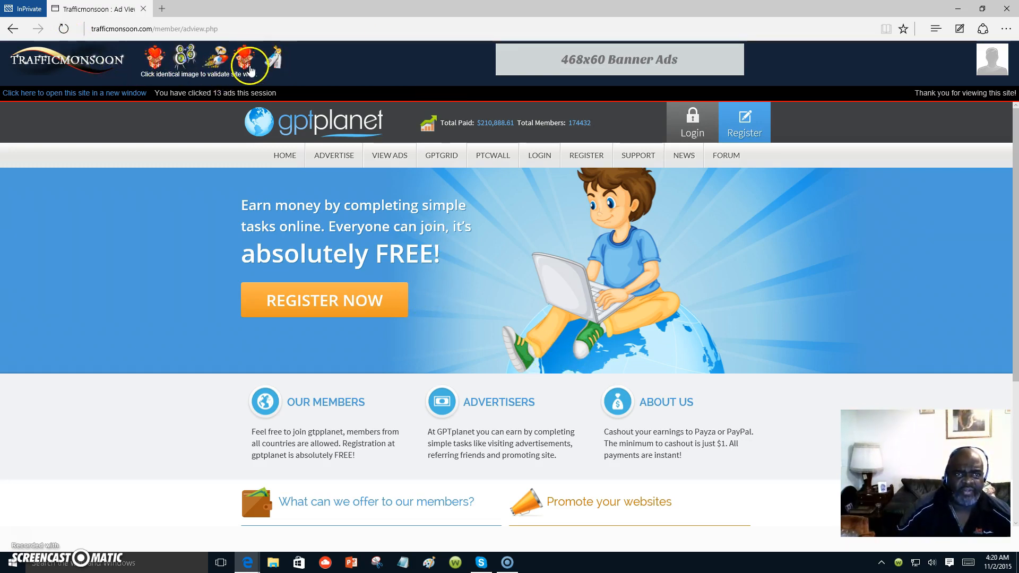
{"action": "left_click", "coordinate": [248, 57]}
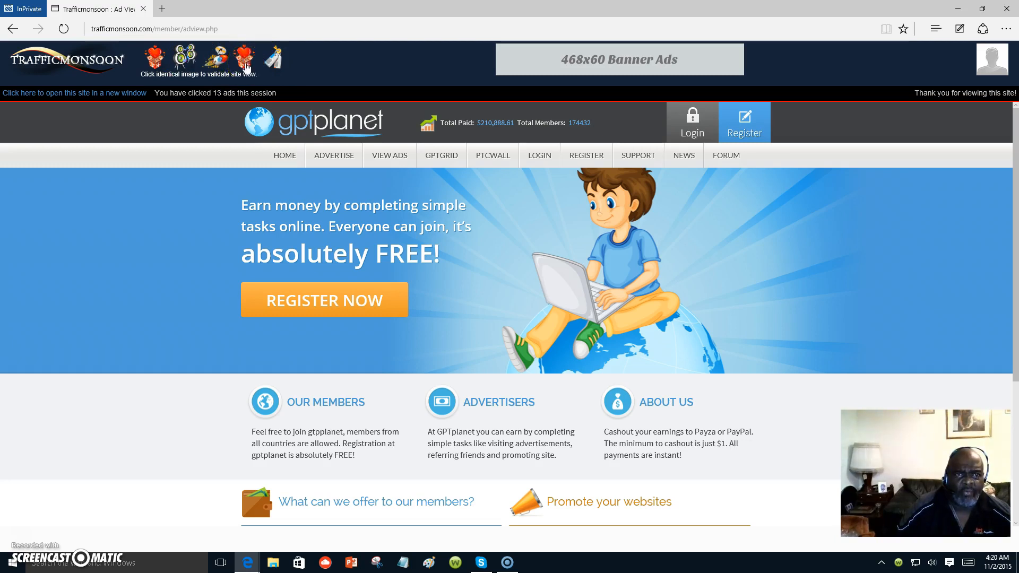
{"action": "left_click", "coordinate": [245, 58]}
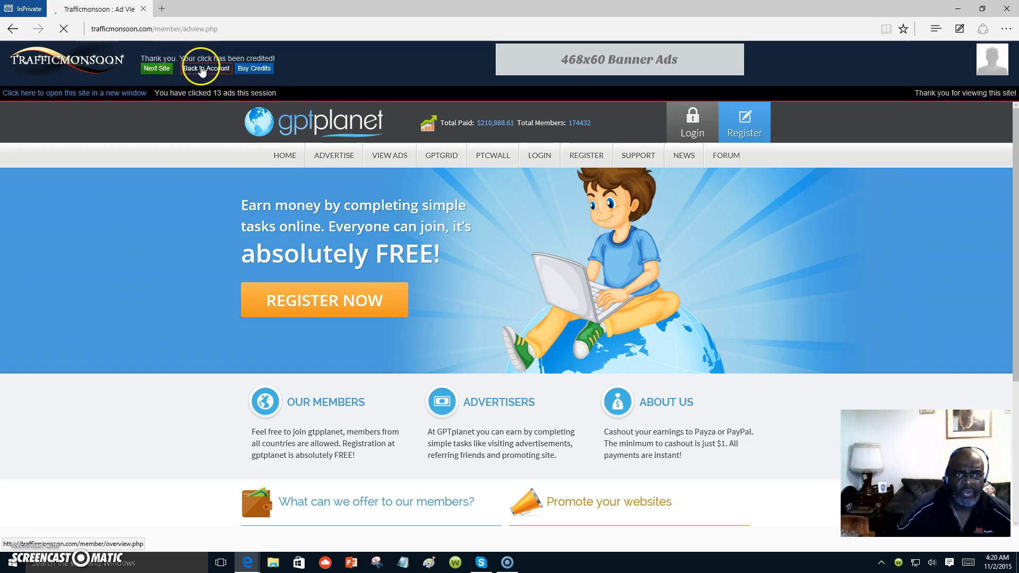
Return to the account overview showing 50 unassigned credits and review the $30.674 balance boxes
{"action": "left_click", "coordinate": [207, 68]}
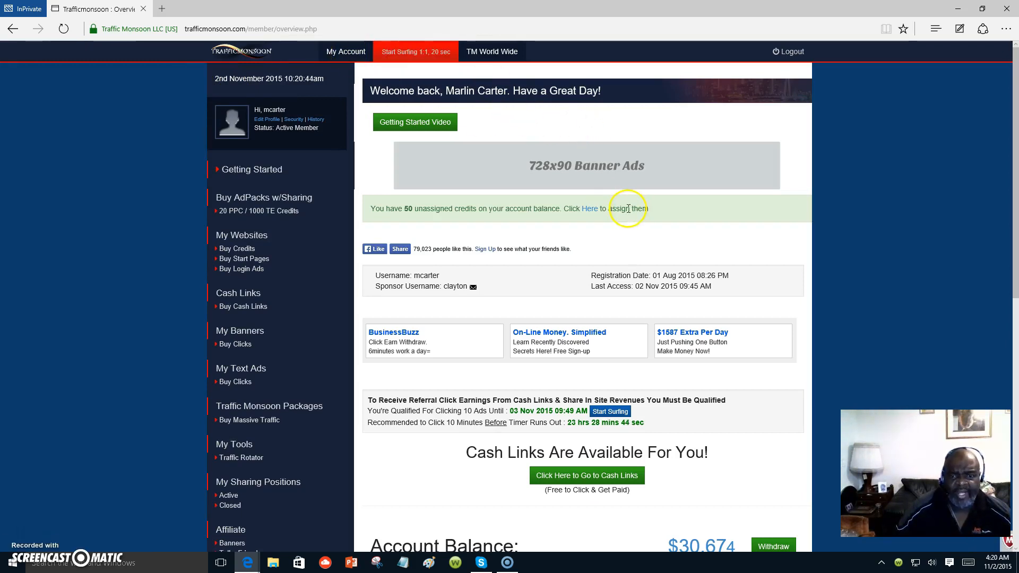
{"action": "scroll", "scroll_direction": "down", "scroll_amount": 3}
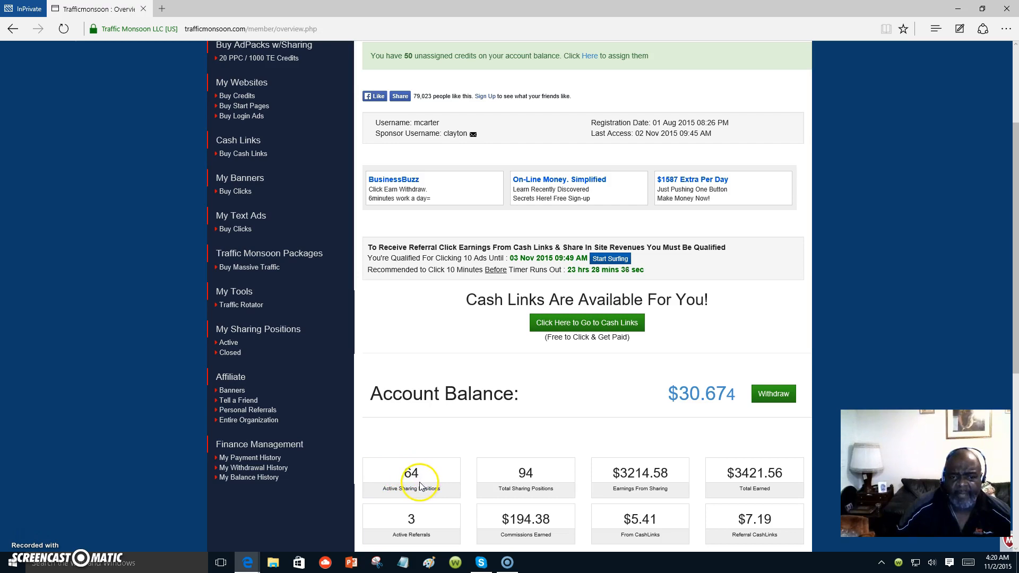
{"action": "mouse_move", "coordinate": [432, 484]}
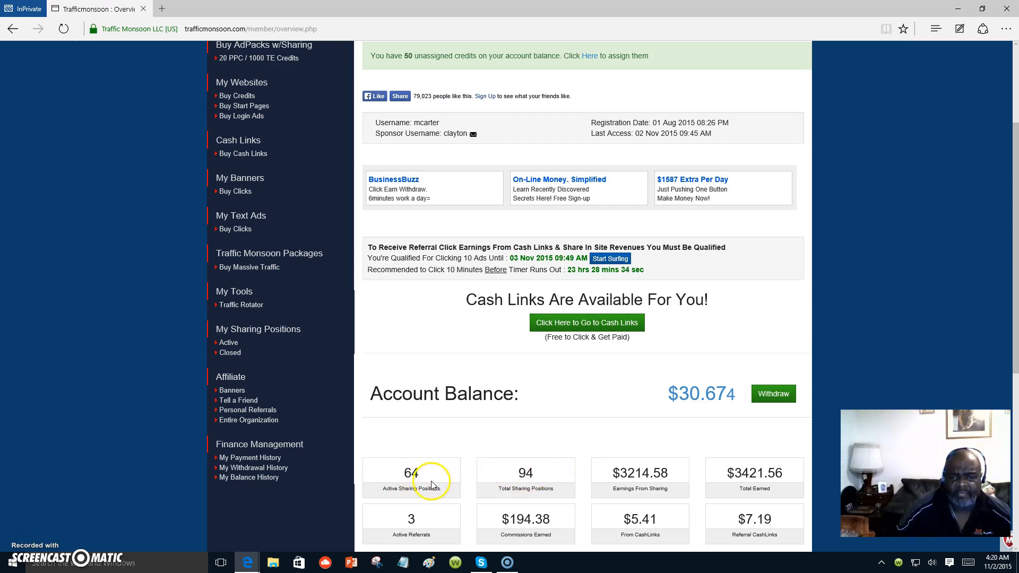
{"action": "mouse_move", "coordinate": [523, 484]}
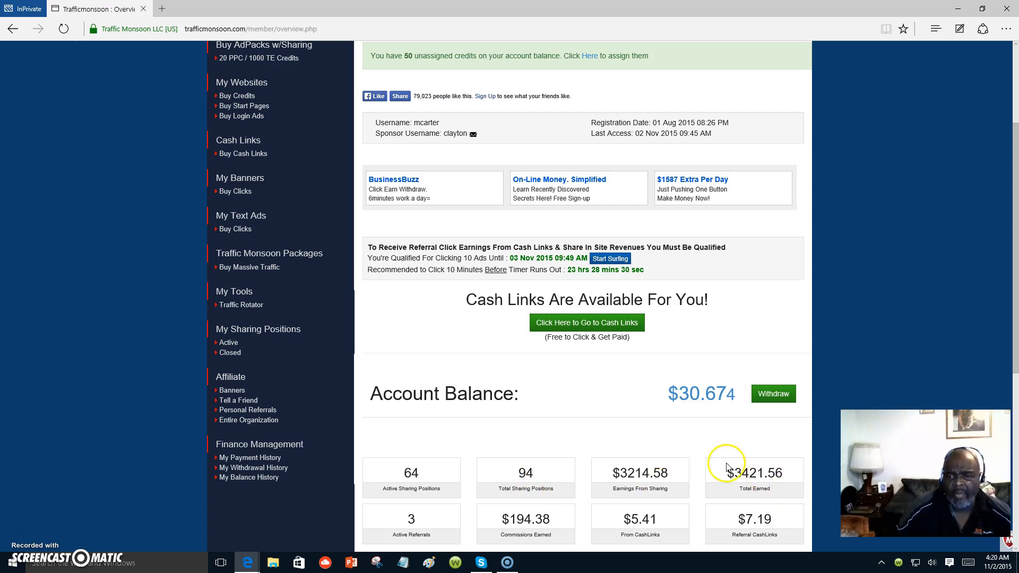
{"action": "mouse_move", "coordinate": [673, 445]}
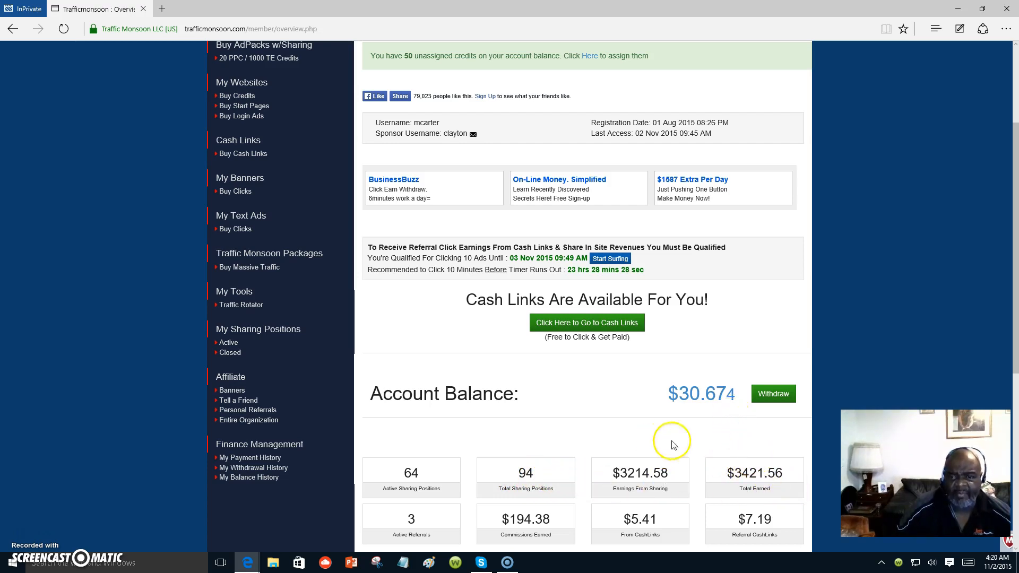
{"action": "mouse_move", "coordinate": [797, 467]}
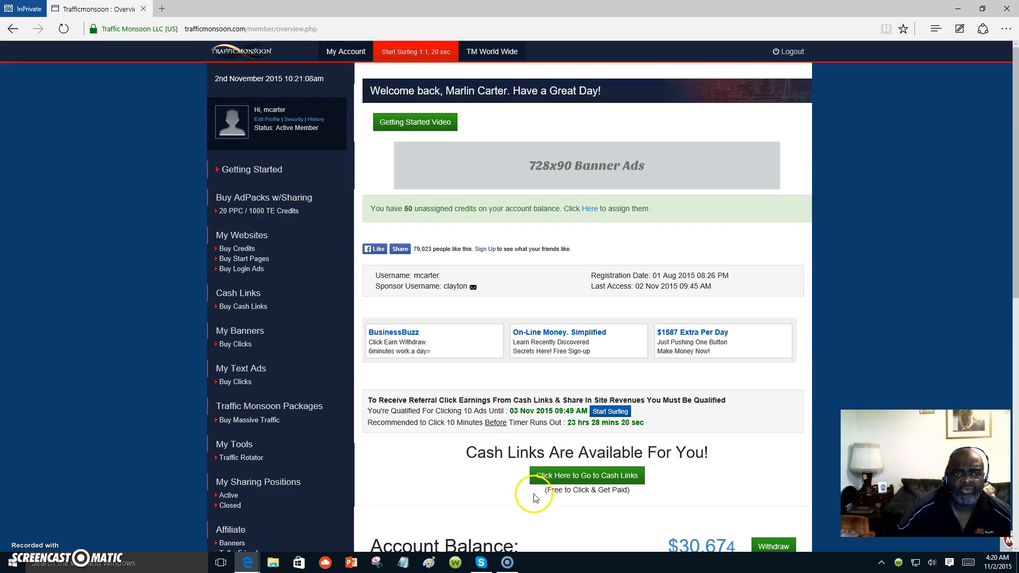
{"action": "mouse_move", "coordinate": [648, 502]}
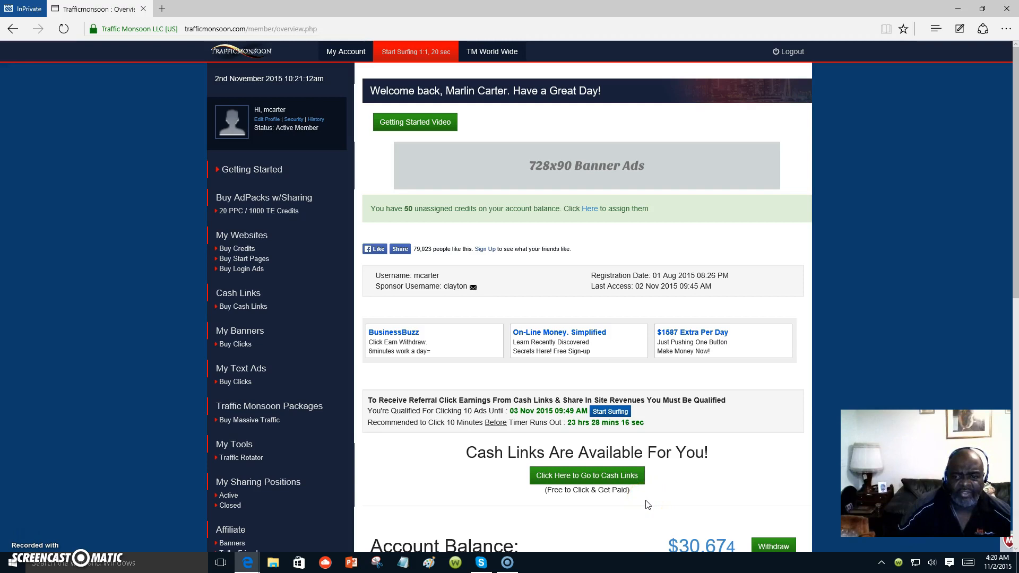
{"action": "scroll", "scroll_direction": "down", "scroll_amount": 3}
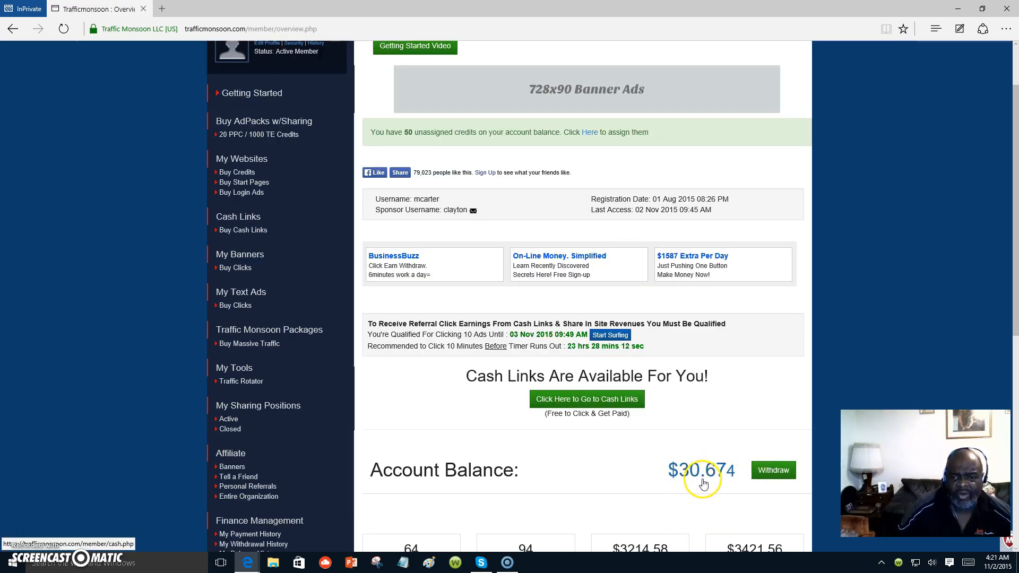
{"action": "mouse_move", "coordinate": [739, 477]}
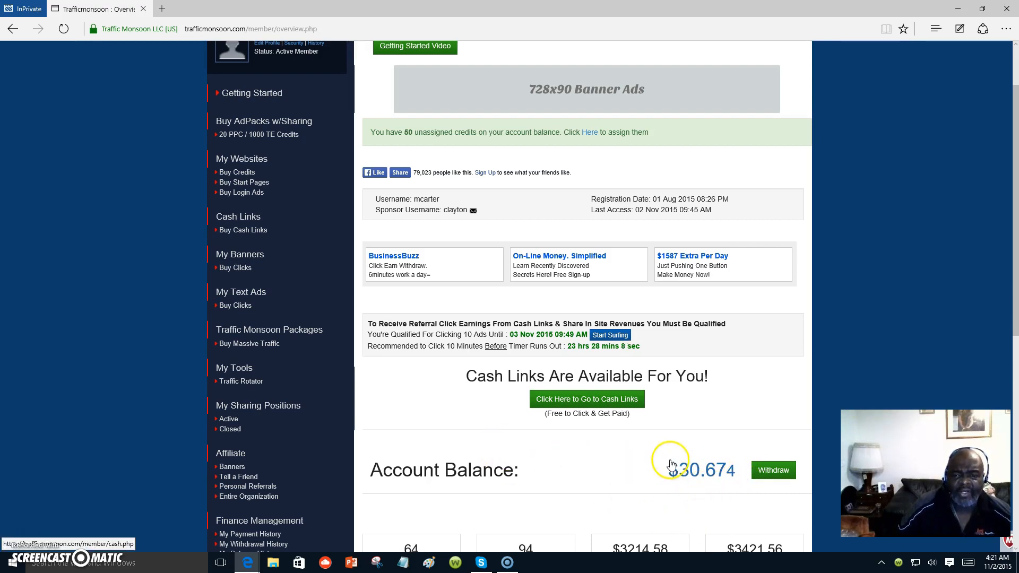
{"action": "mouse_move", "coordinate": [627, 496]}
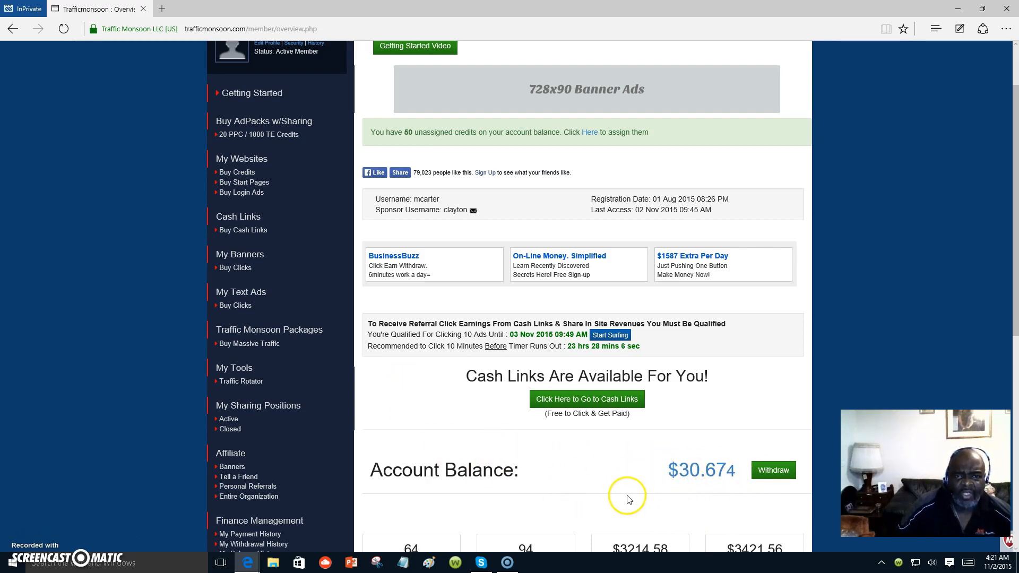
{"action": "mouse_move", "coordinate": [619, 502]}
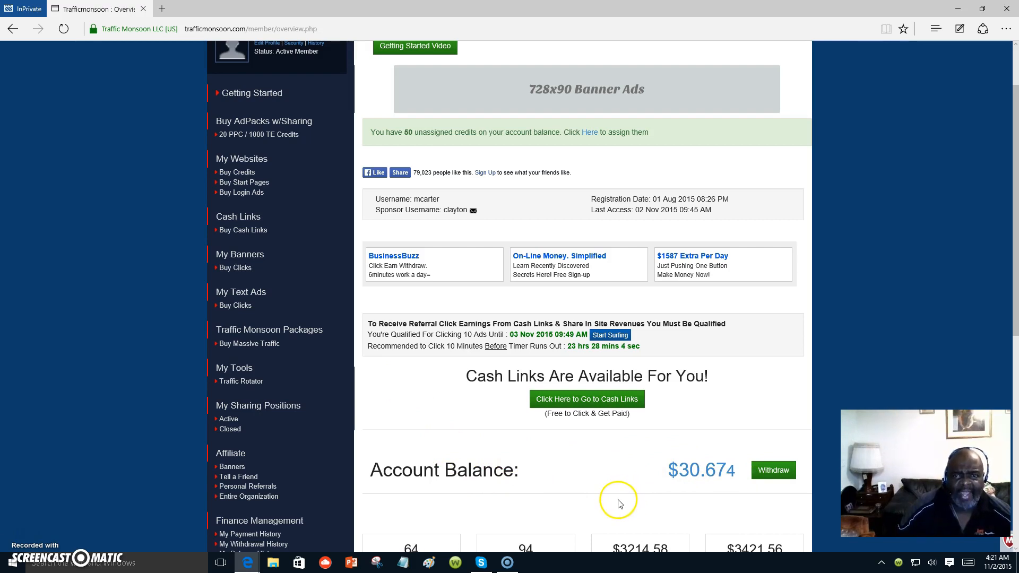
{"action": "mouse_move", "coordinate": [592, 505]}
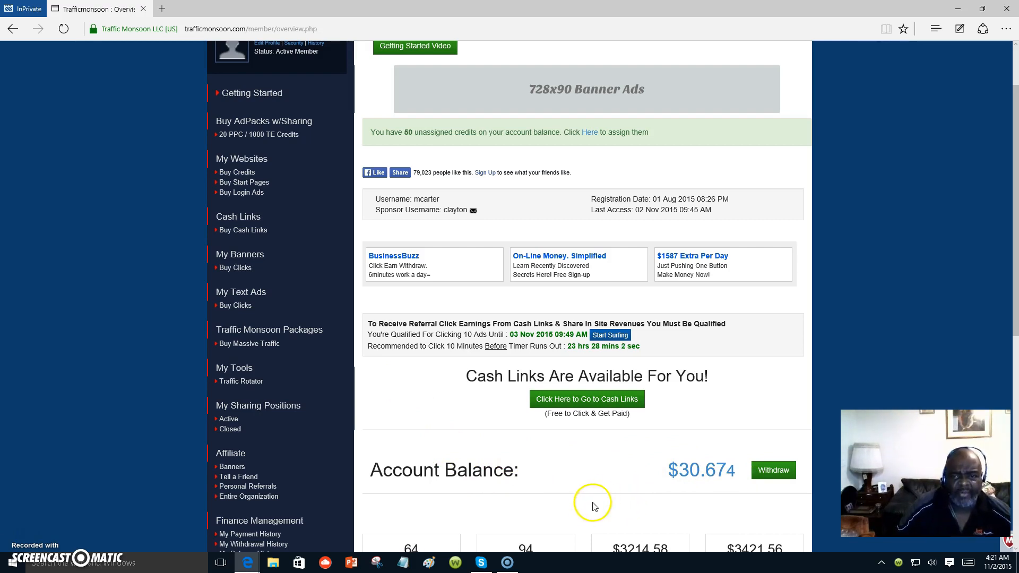
{"action": "scroll", "scroll_direction": "down", "scroll_amount": 3}
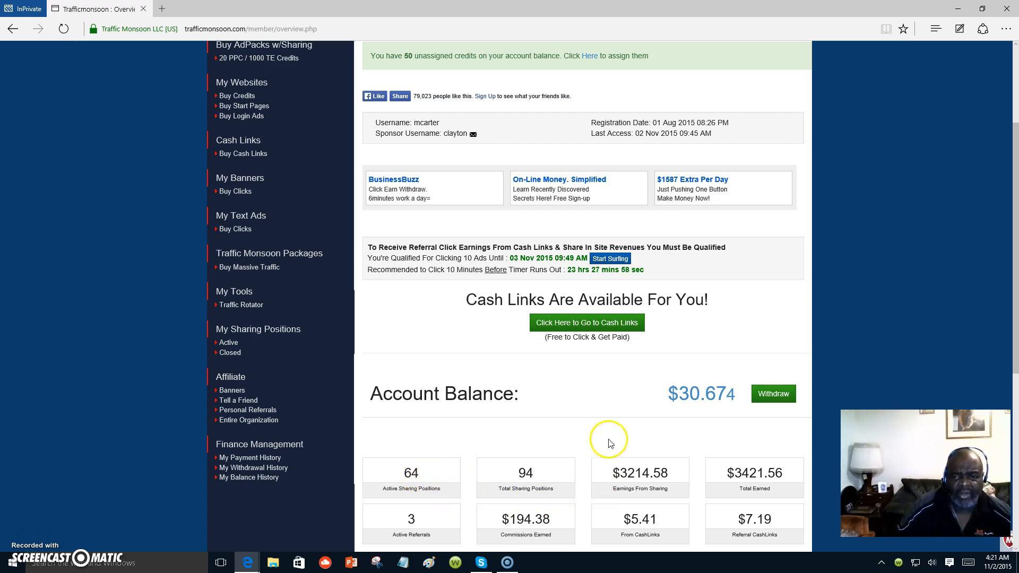
{"action": "mouse_move", "coordinate": [628, 486]}
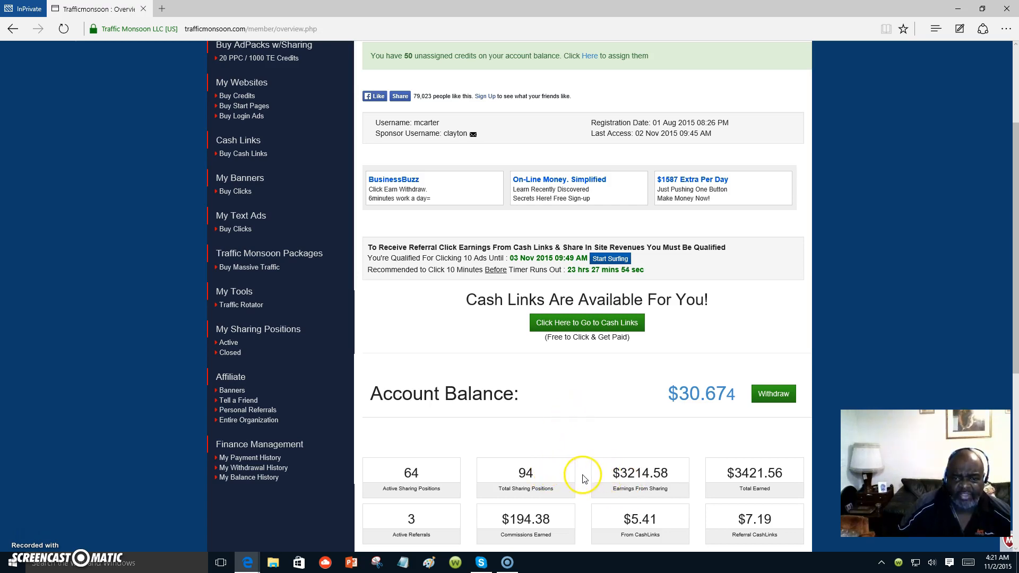
{"action": "mouse_move", "coordinate": [560, 478]}
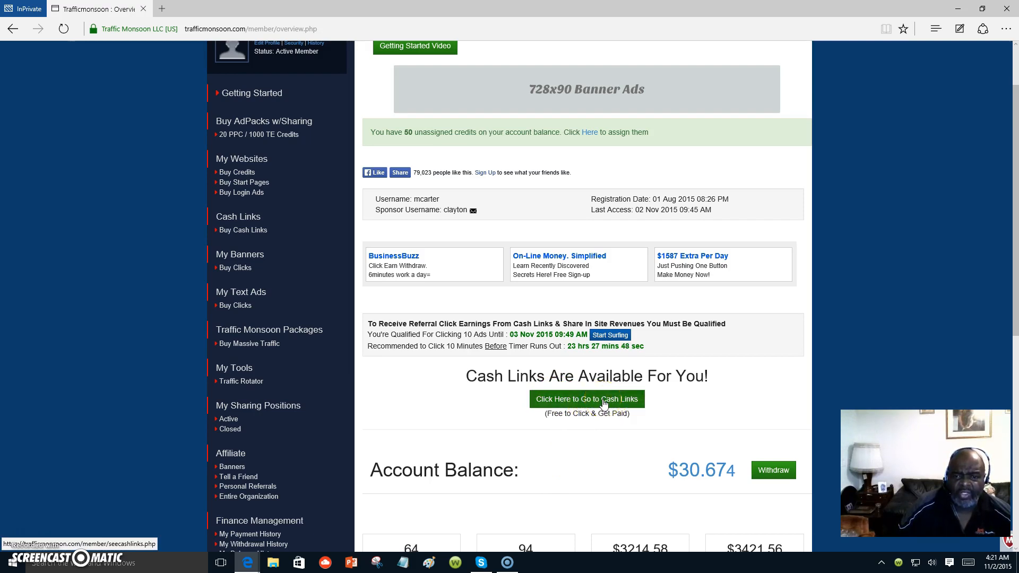
Claim the first $0.01 cash link from the Cash Links listing and let its timer page load
{"action": "left_click", "coordinate": [586, 398]}
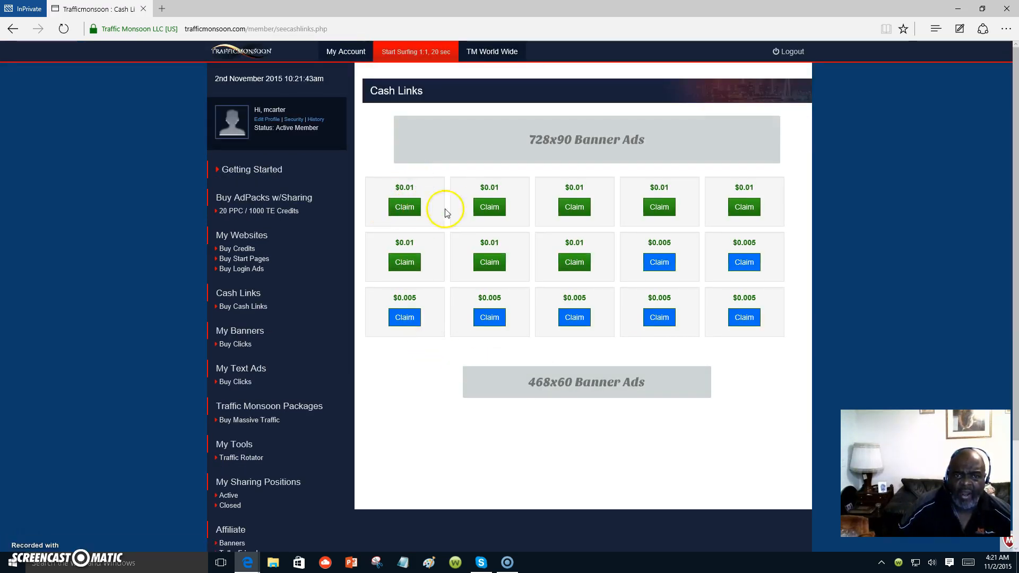
{"action": "mouse_move", "coordinate": [775, 282]}
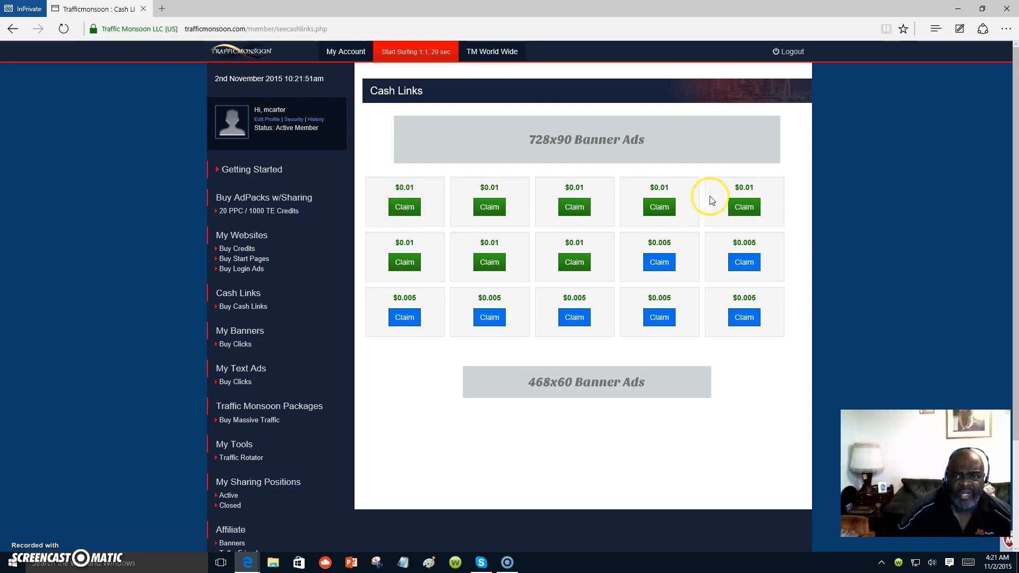
{"action": "mouse_move", "coordinate": [244, 134]}
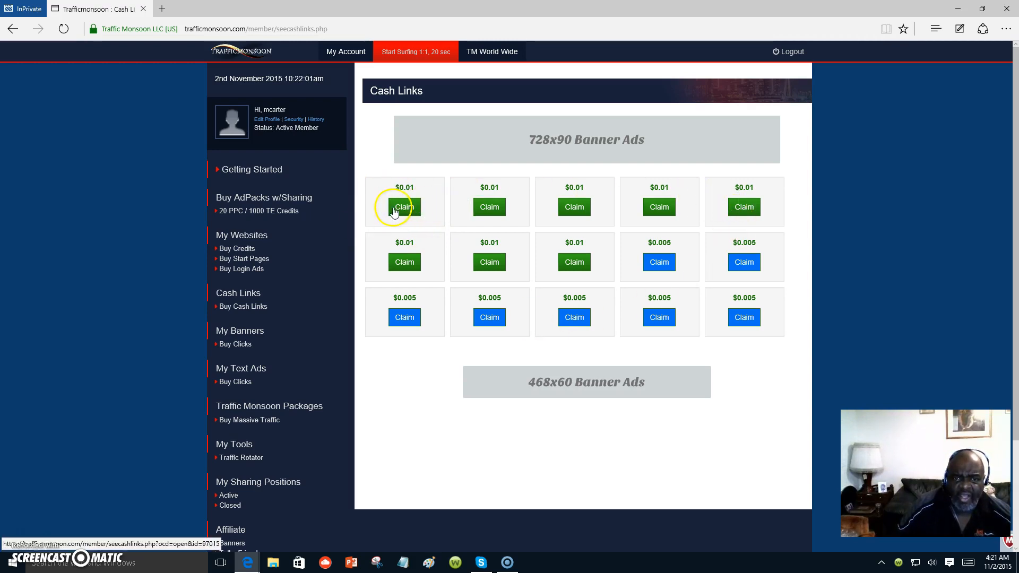
{"action": "left_click", "coordinate": [404, 207]}
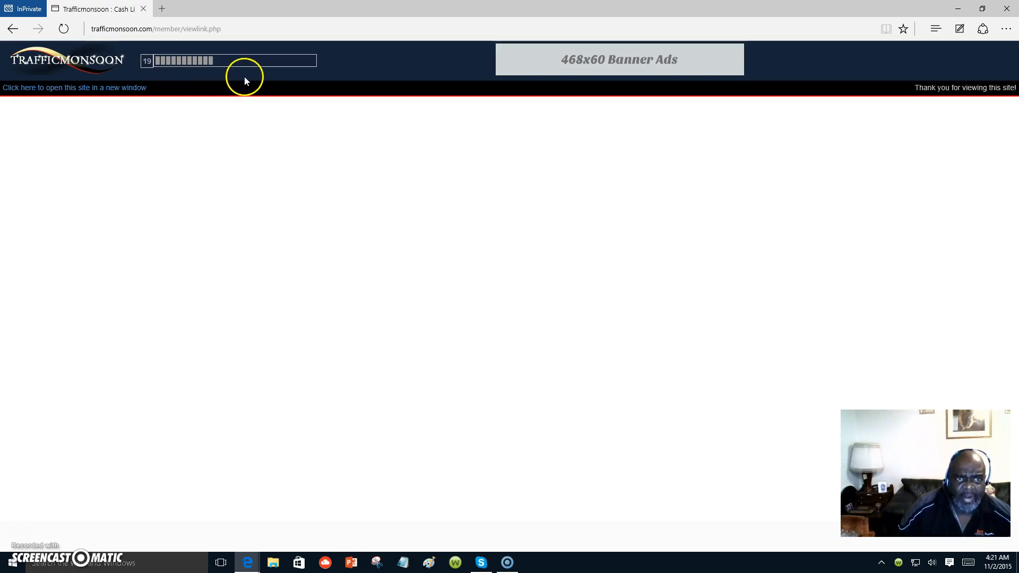
{"action": "mouse_move", "coordinate": [266, 88]}
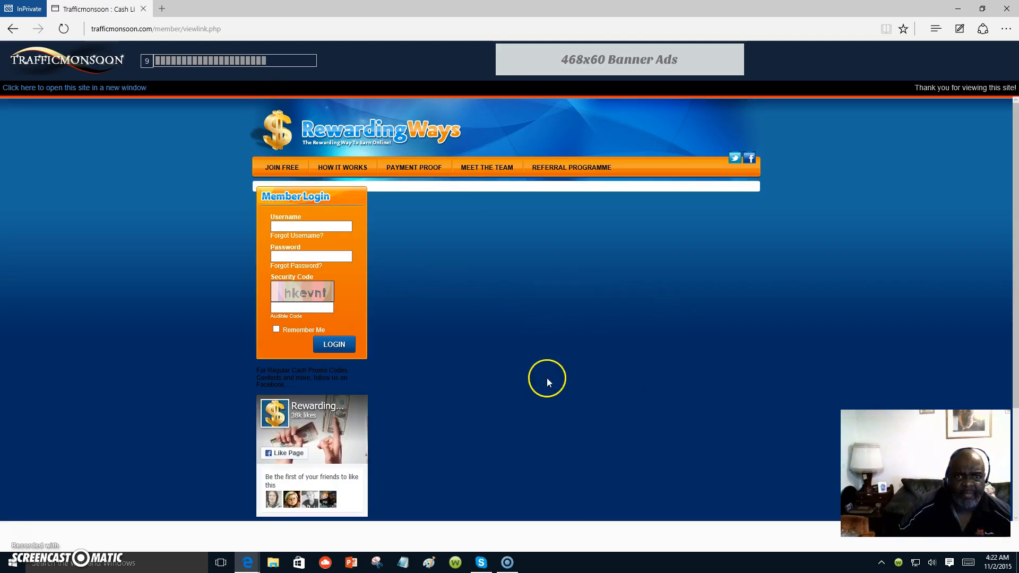
{"action": "mouse_move", "coordinate": [642, 307]}
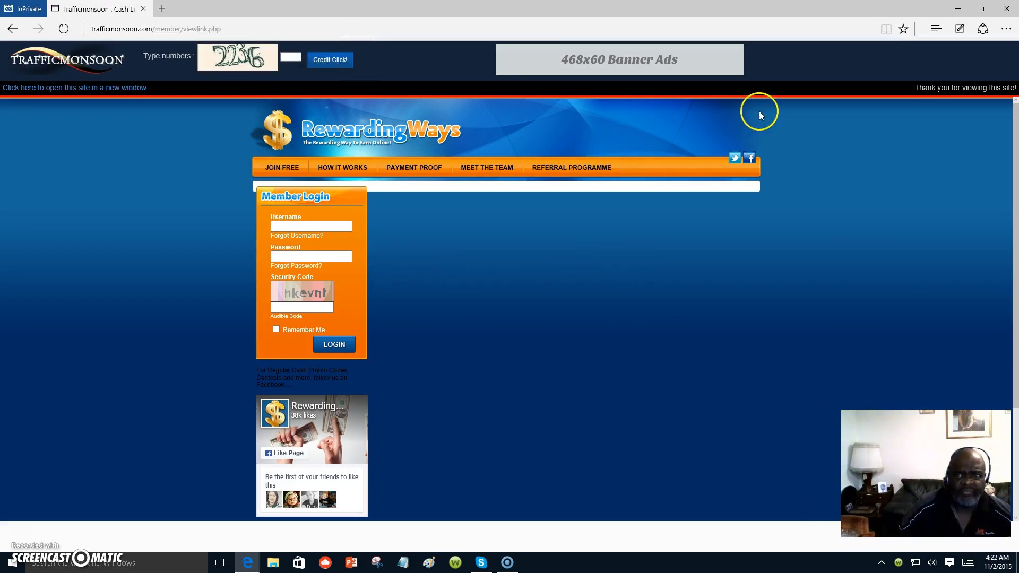
{"action": "mouse_move", "coordinate": [844, 85]}
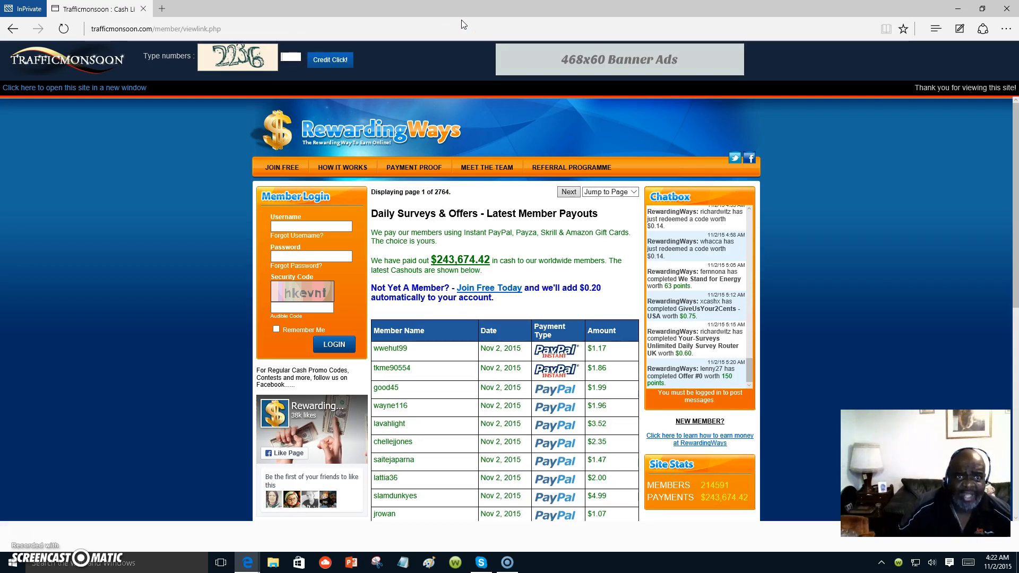
Enter verification number 223 and submit Credit Click!, which returns 'Sorry, Ad Expired!'
{"action": "left_click", "coordinate": [291, 60]}
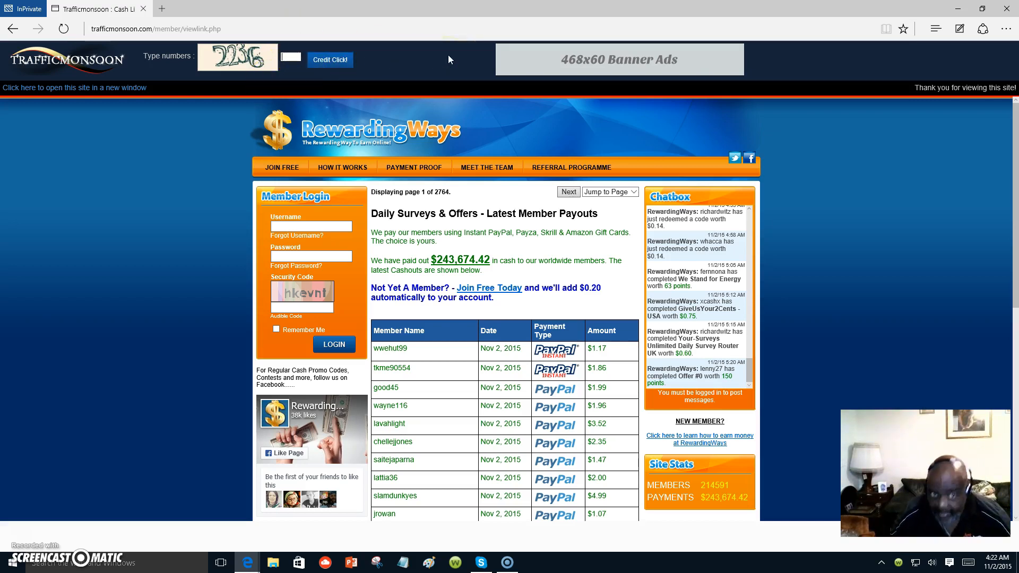
{"action": "type", "text": "223"}
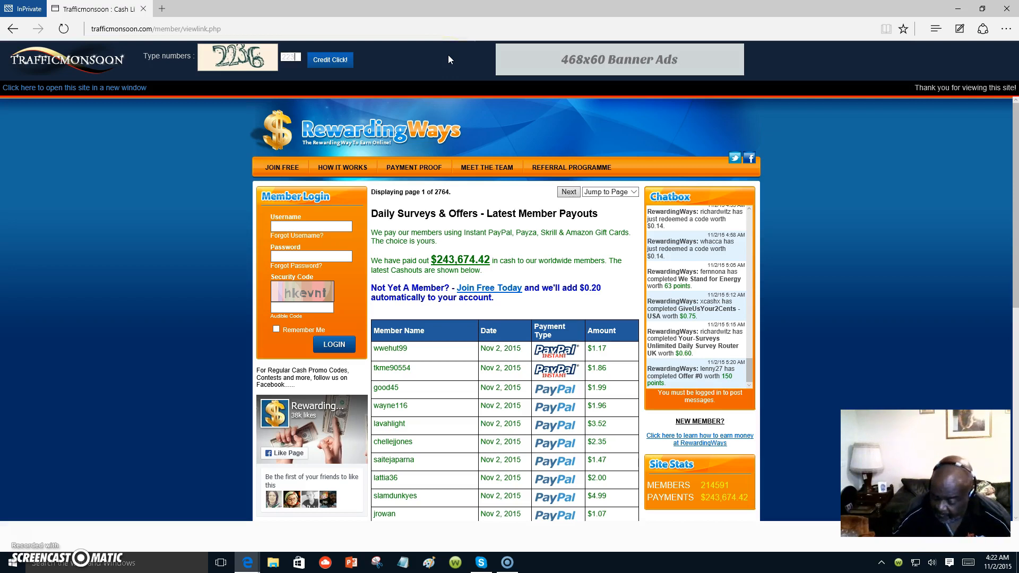
{"action": "left_click", "coordinate": [330, 59]}
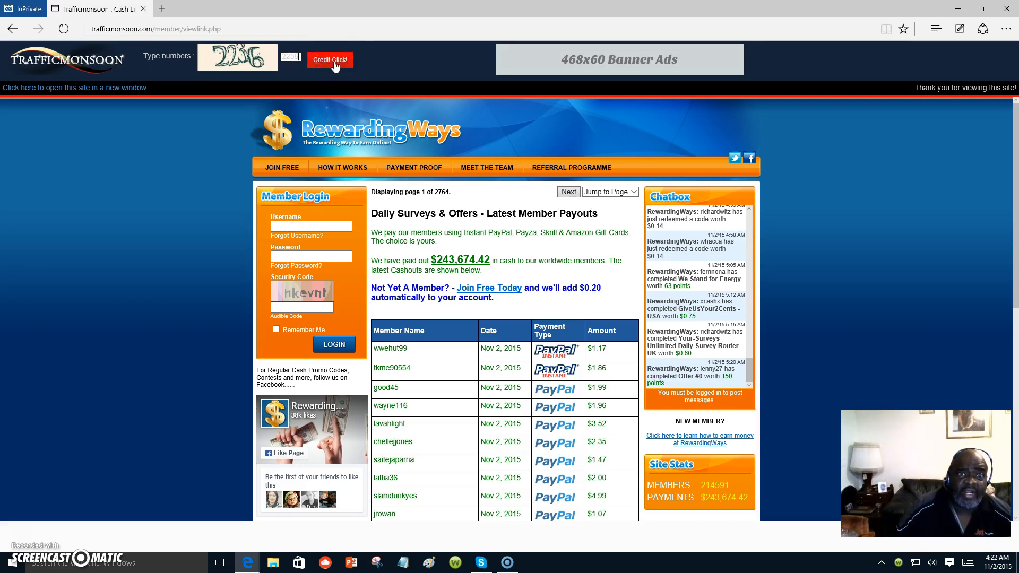
{"action": "left_click", "coordinate": [330, 59]}
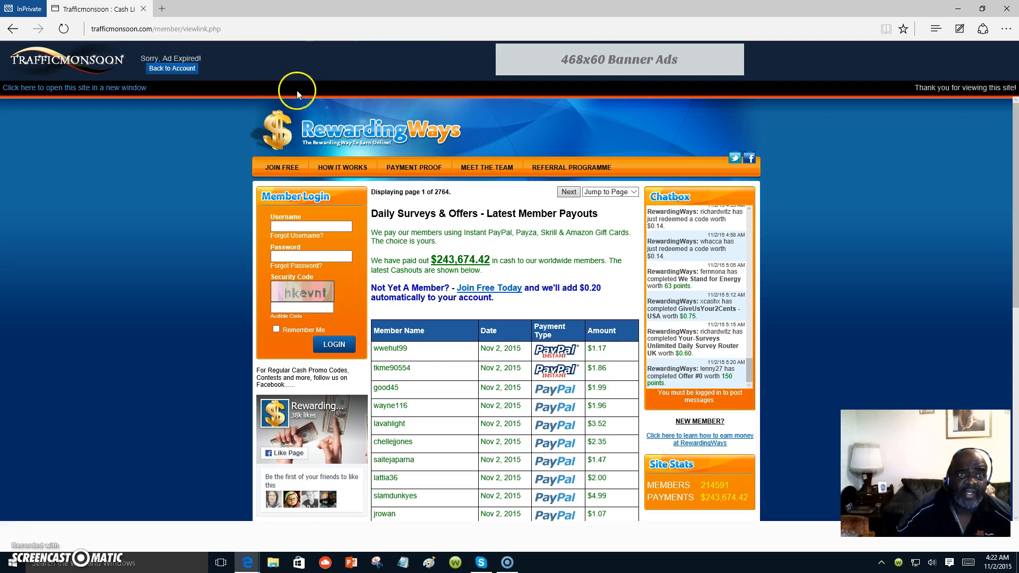
Go back from the expired notice to the Cash Links listing
{"action": "left_click", "coordinate": [172, 68]}
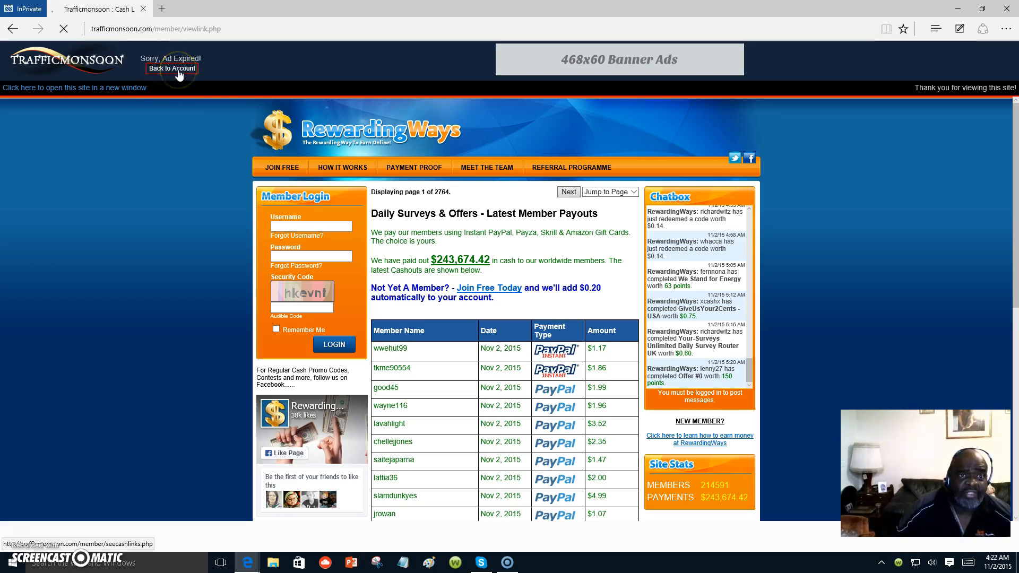
{"action": "left_click", "coordinate": [171, 68]}
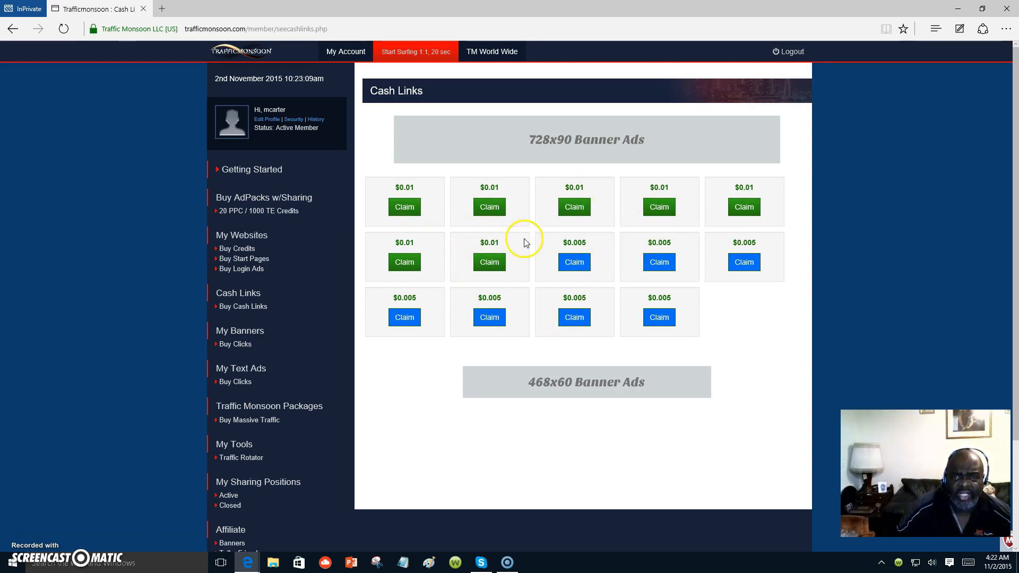
{"action": "mouse_move", "coordinate": [691, 201]}
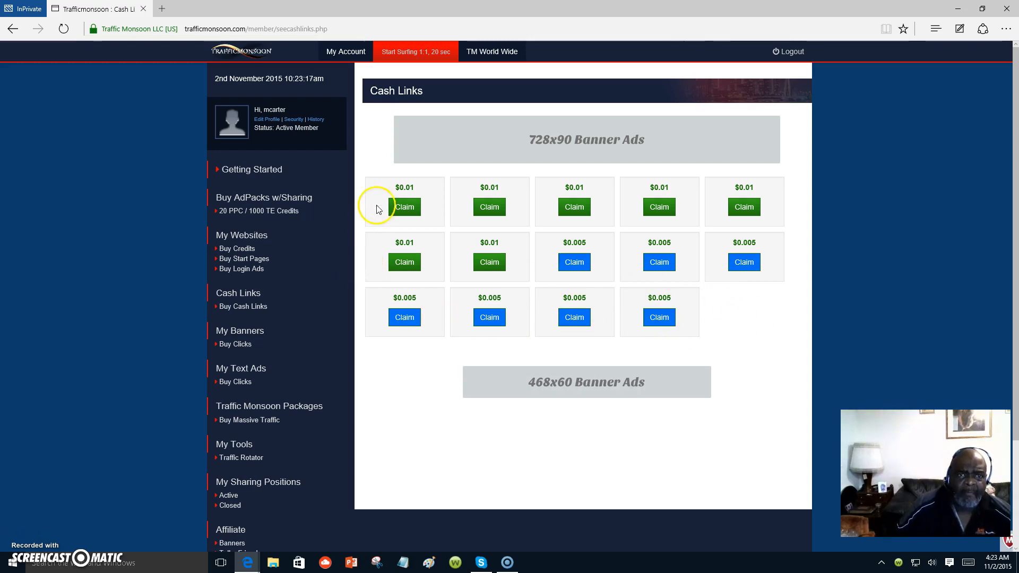
{"action": "mouse_move", "coordinate": [764, 427]}
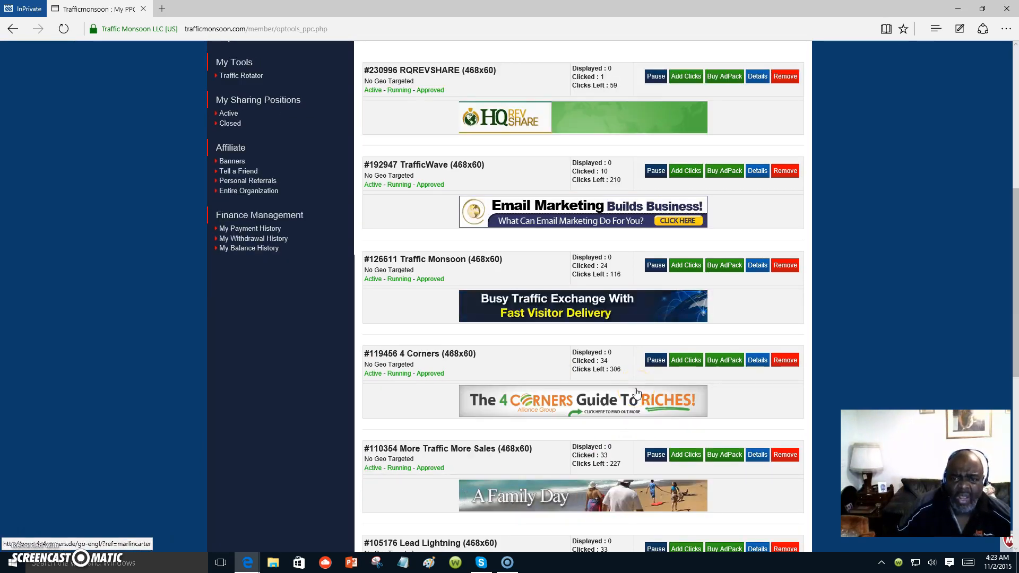
Scroll through the Buy PPC Service page and the running 468x60 banner campaigns' click counts
{"action": "scroll", "scroll_direction": "down", "scroll_amount": 3}
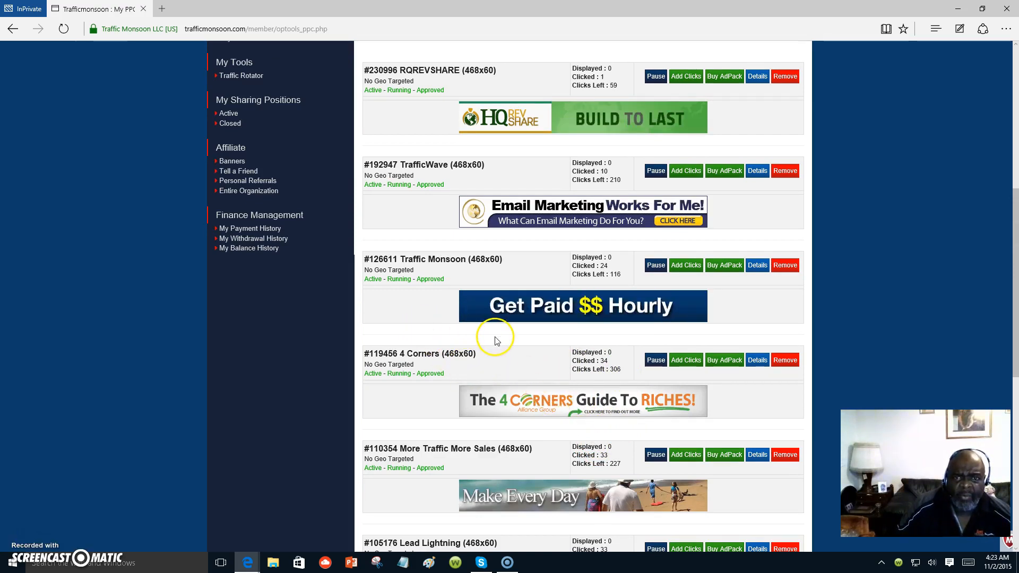
{"action": "scroll", "scroll_direction": "down", "scroll_amount": 3}
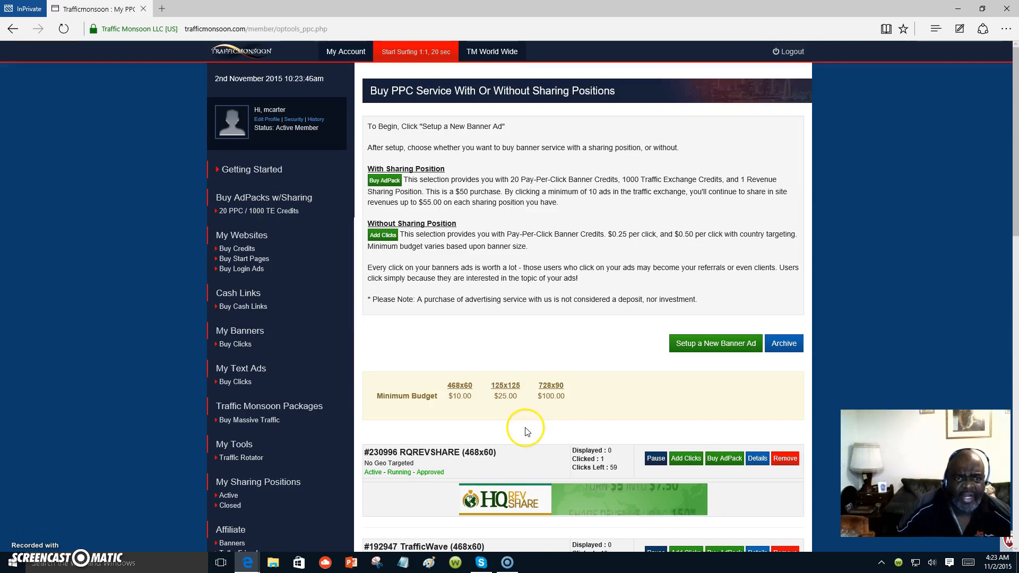
{"action": "mouse_move", "coordinate": [380, 264]}
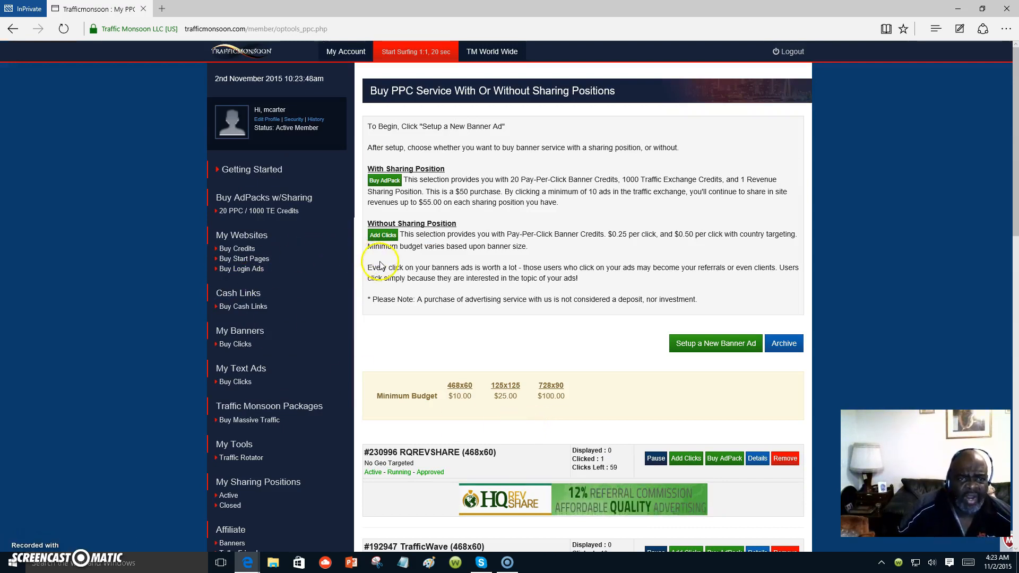
{"action": "mouse_move", "coordinate": [322, 311]}
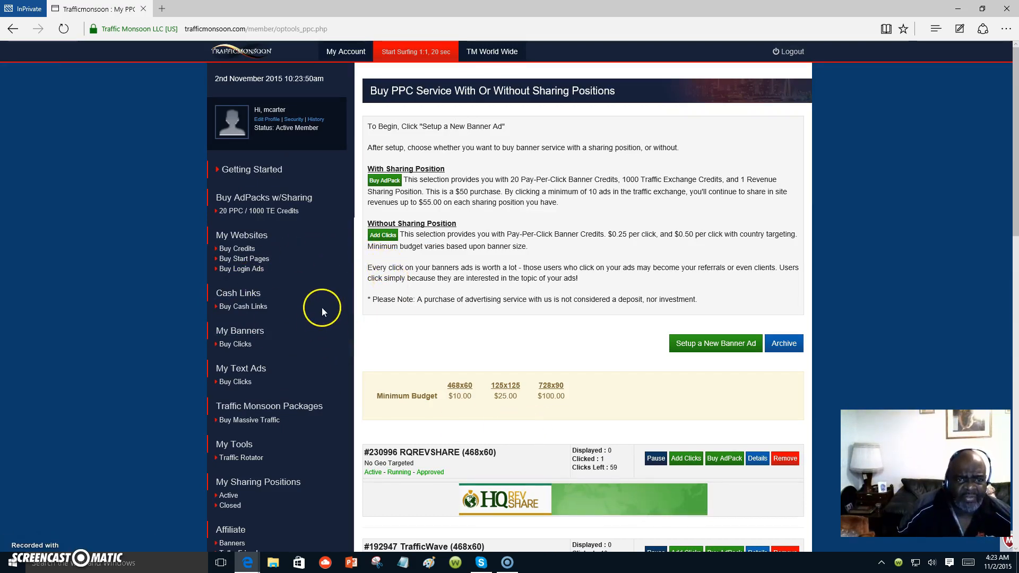
{"action": "scroll", "scroll_direction": "down", "scroll_amount": 3}
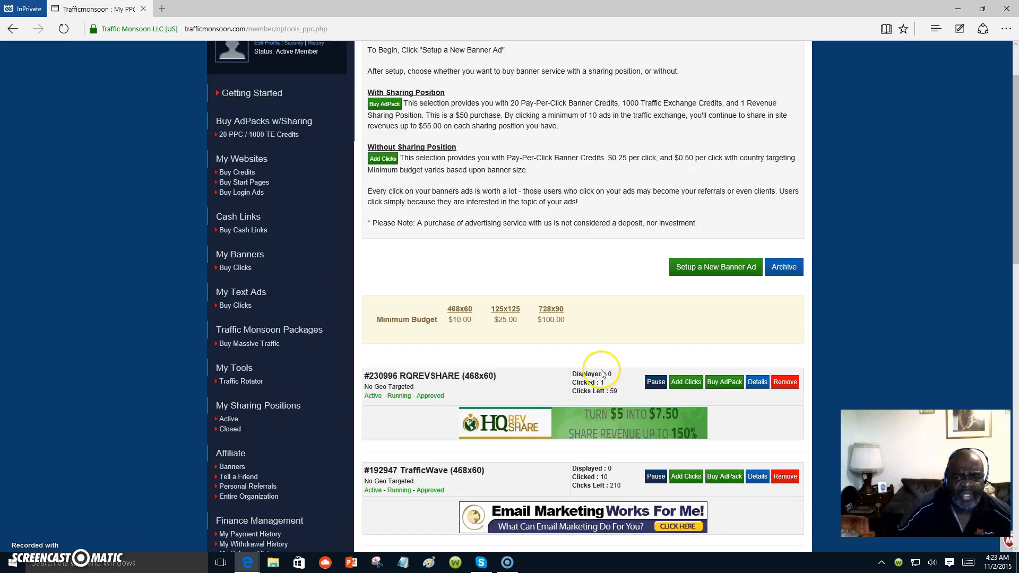
{"action": "scroll", "scroll_direction": "down", "scroll_amount": 3}
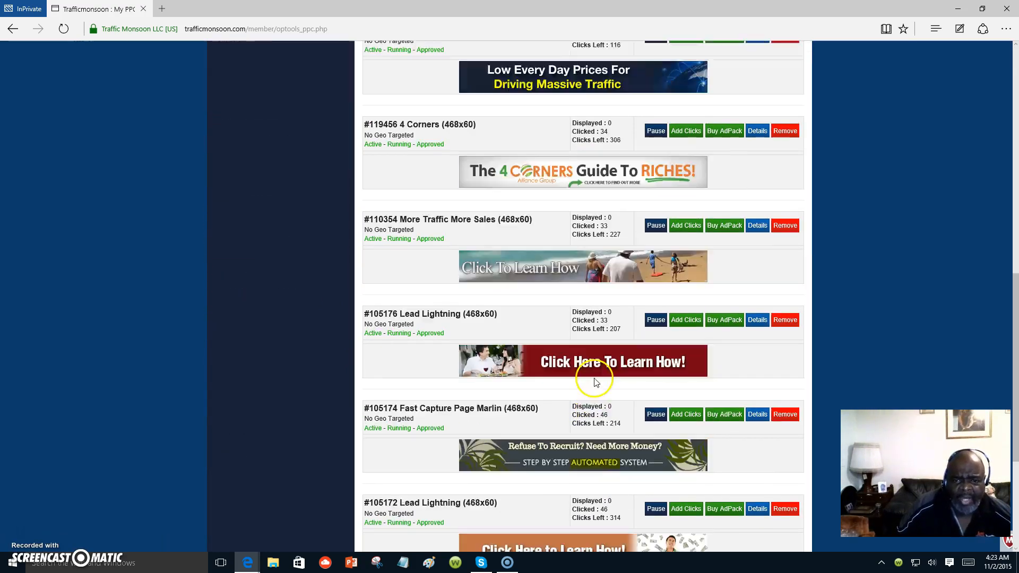
{"action": "scroll", "scroll_direction": "down", "scroll_amount": 3}
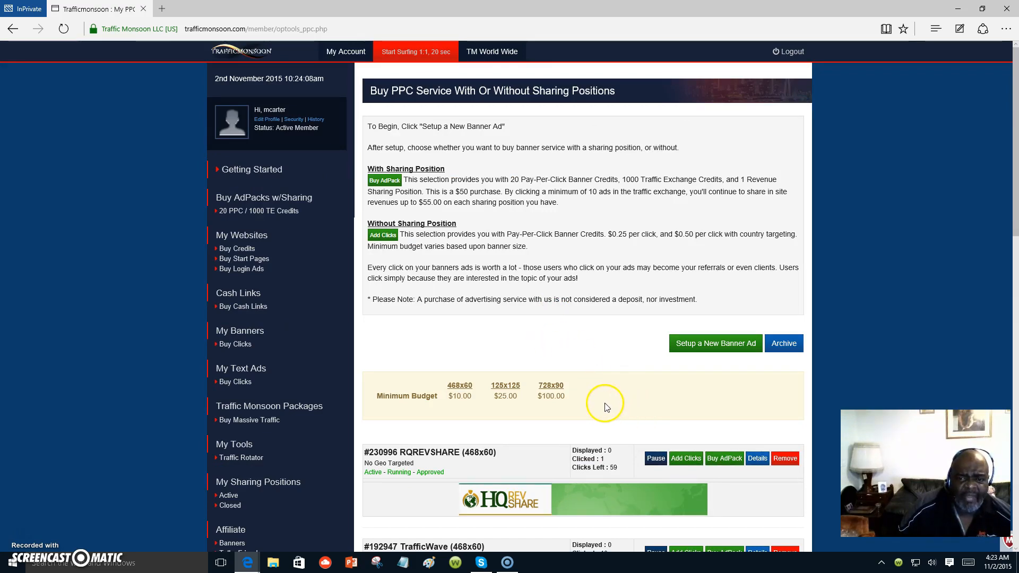
{"action": "scroll", "scroll_direction": "down", "scroll_amount": 3}
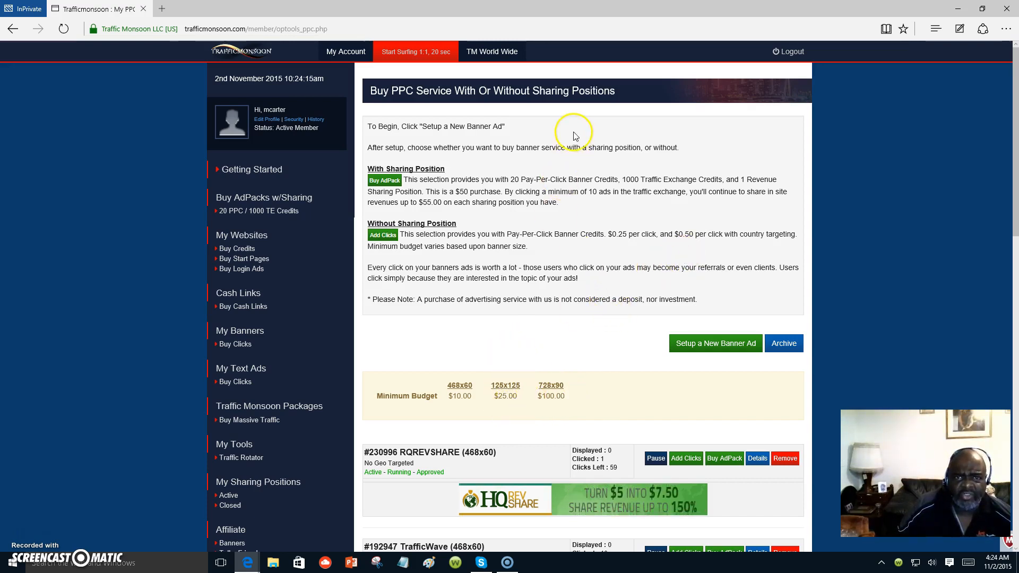
{"action": "mouse_move", "coordinate": [571, 392]}
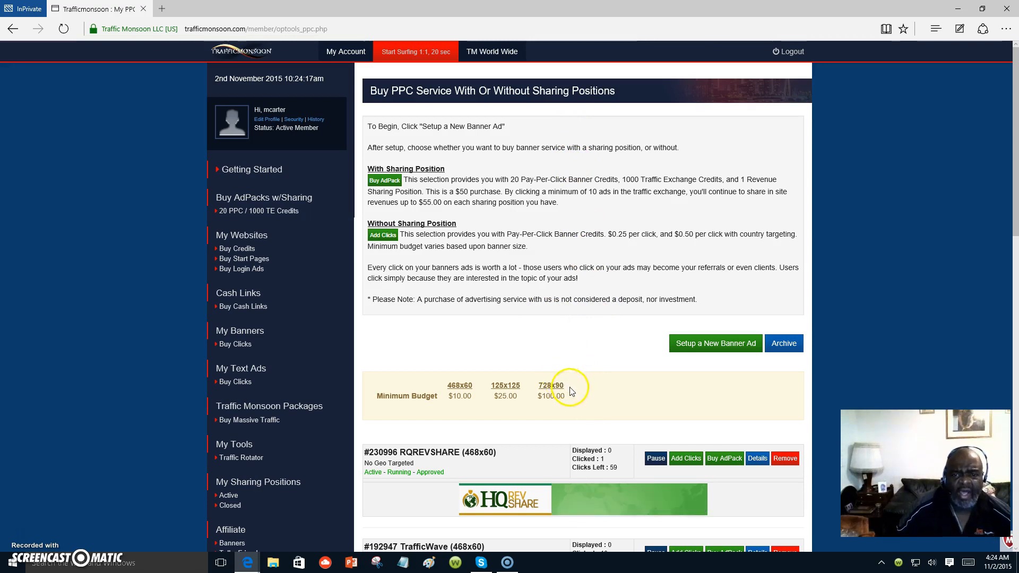
{"action": "mouse_move", "coordinate": [609, 538]}
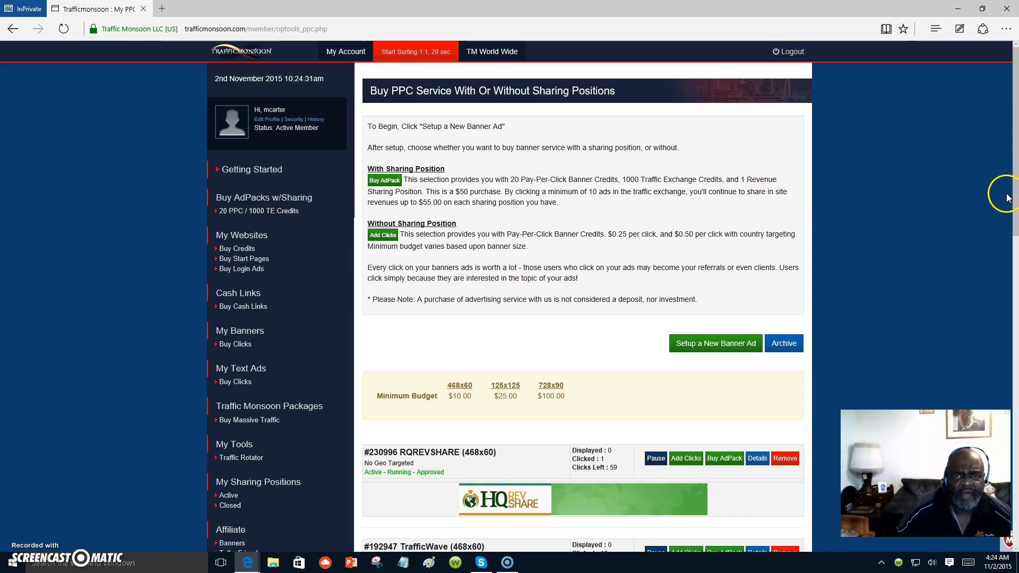
{"action": "mouse_move", "coordinate": [986, 212]}
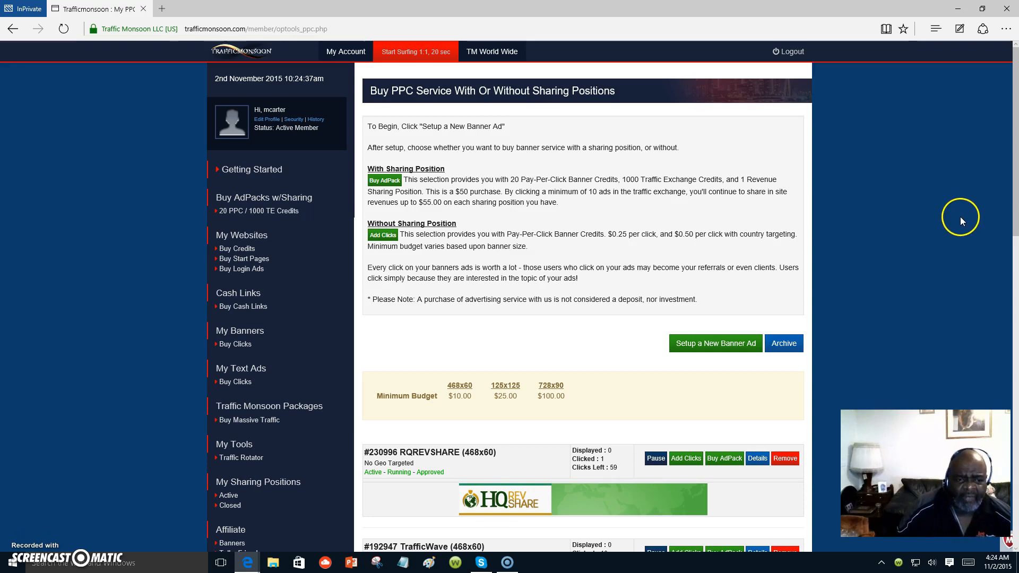
{"action": "mouse_move", "coordinate": [894, 251]}
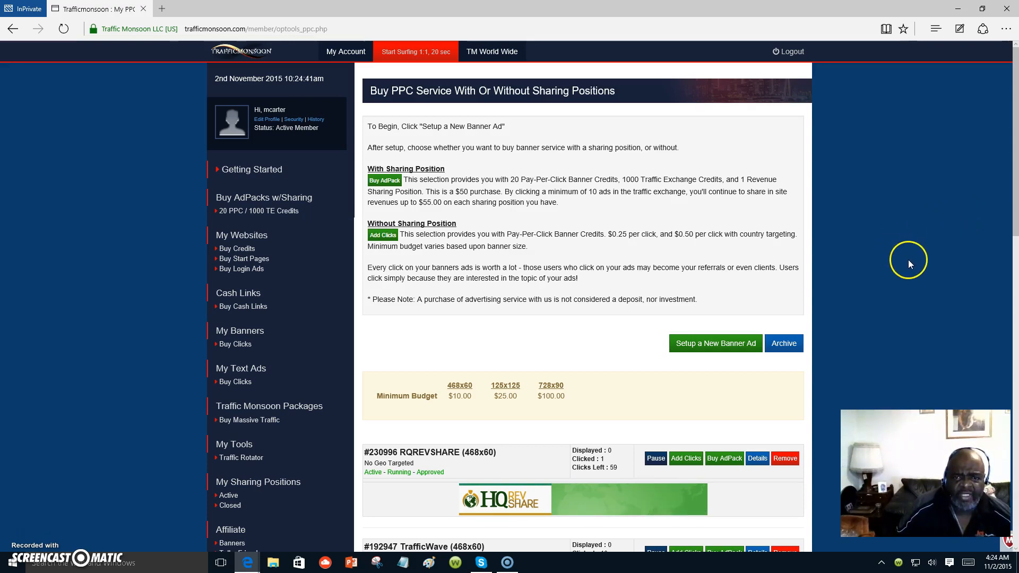
{"action": "mouse_move", "coordinate": [18, 532]}
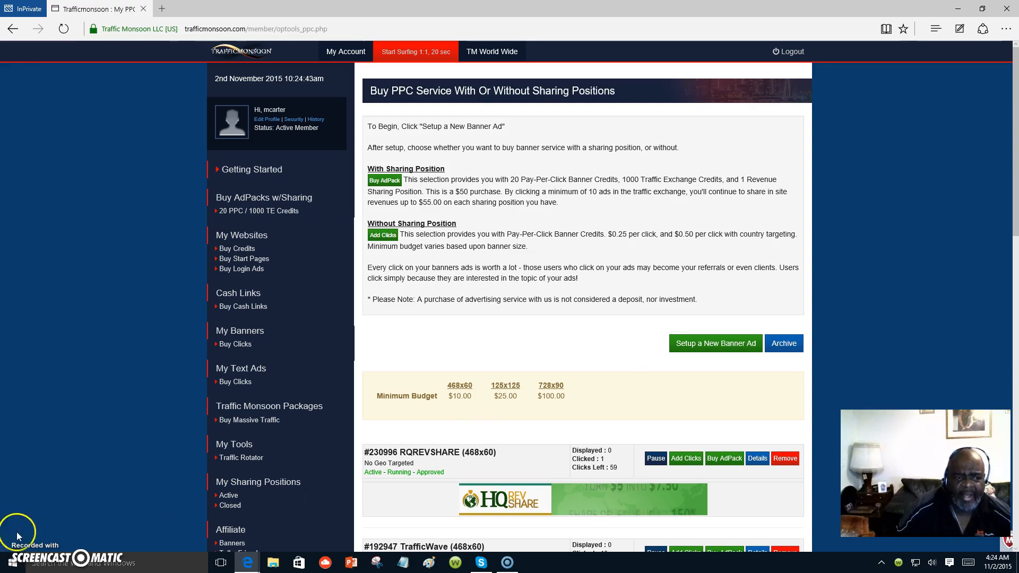